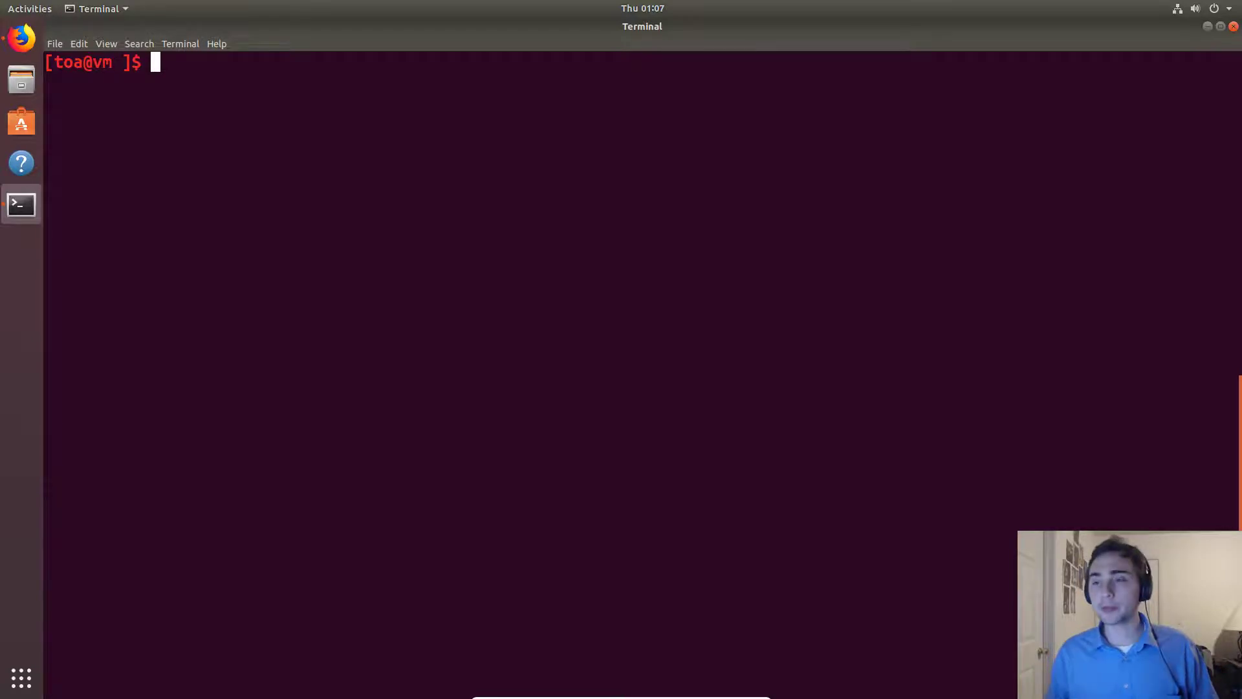
- Launch Vim on casting.py from the terminal prompt
type("v")
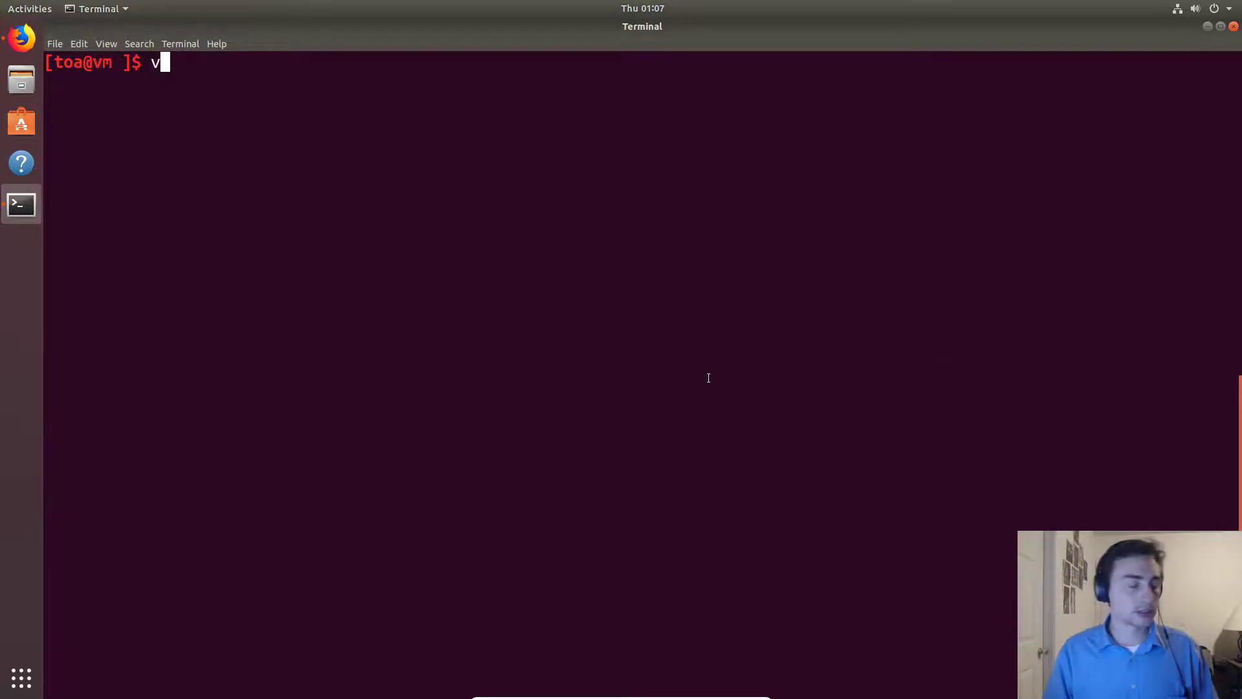
type("im cas")
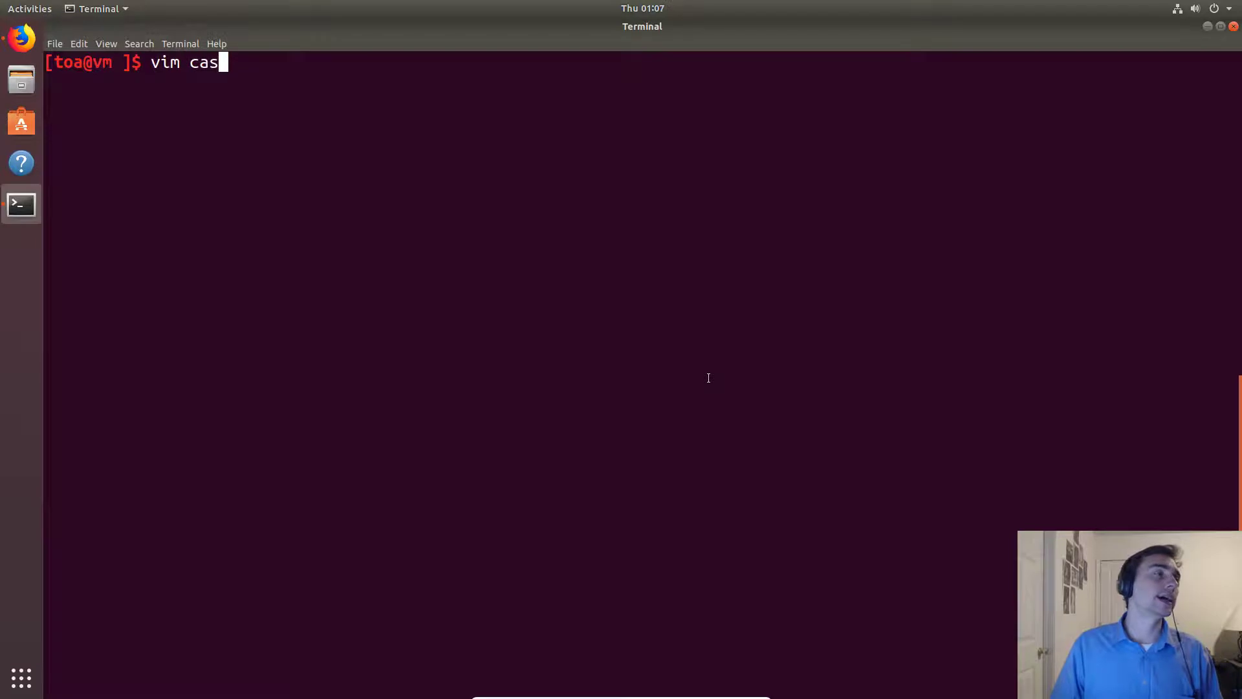
key("Return")
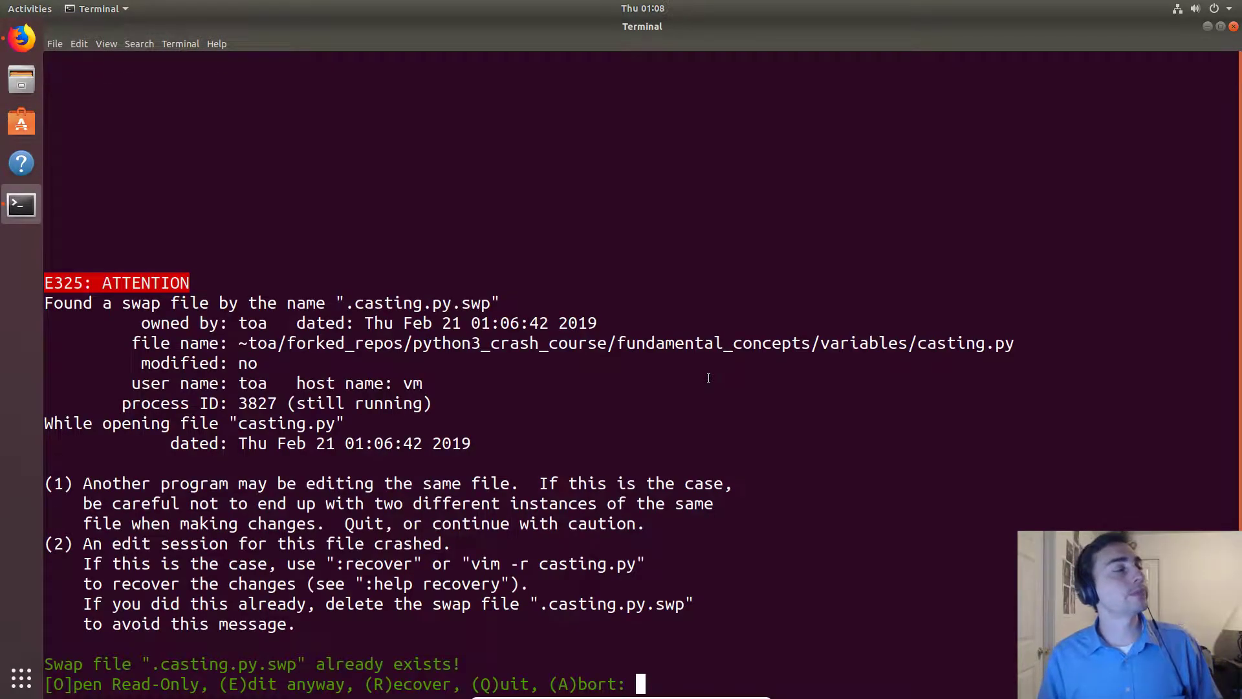
- Choose Edit anyway at the swap-file prompt to show casting.py's code
key("e")
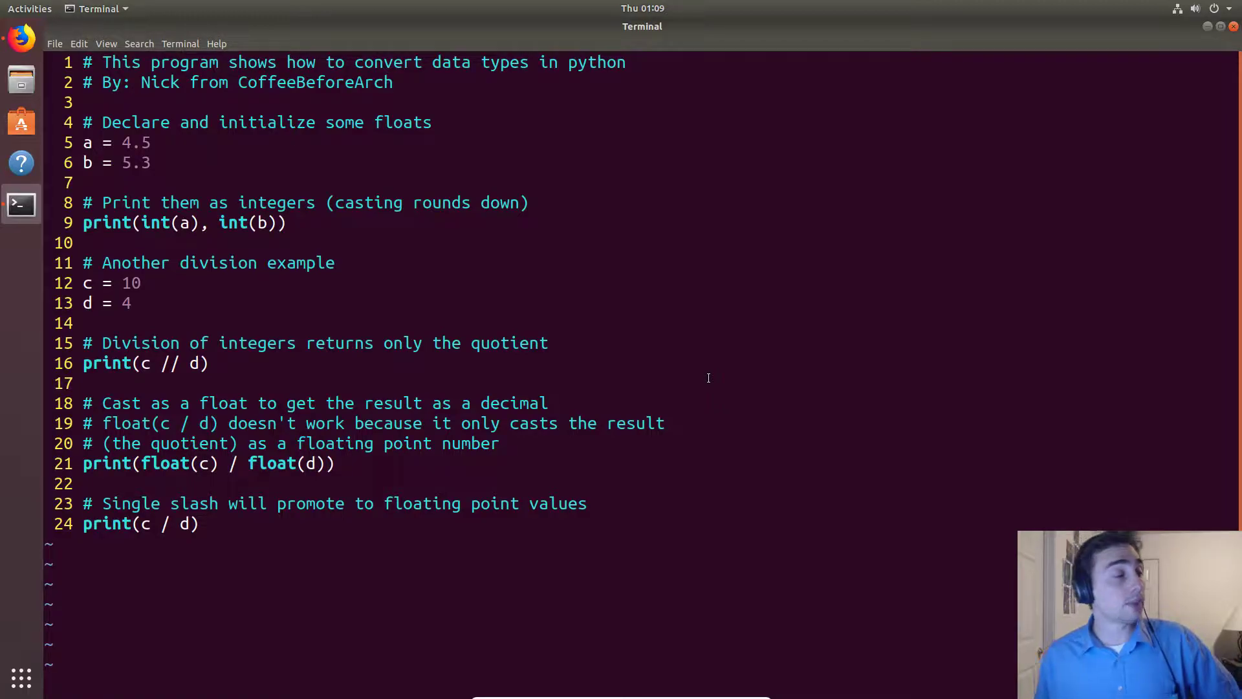
- Save casting.py with :wa, run it with python3, then switch to Firefox
left_click(164, 524)
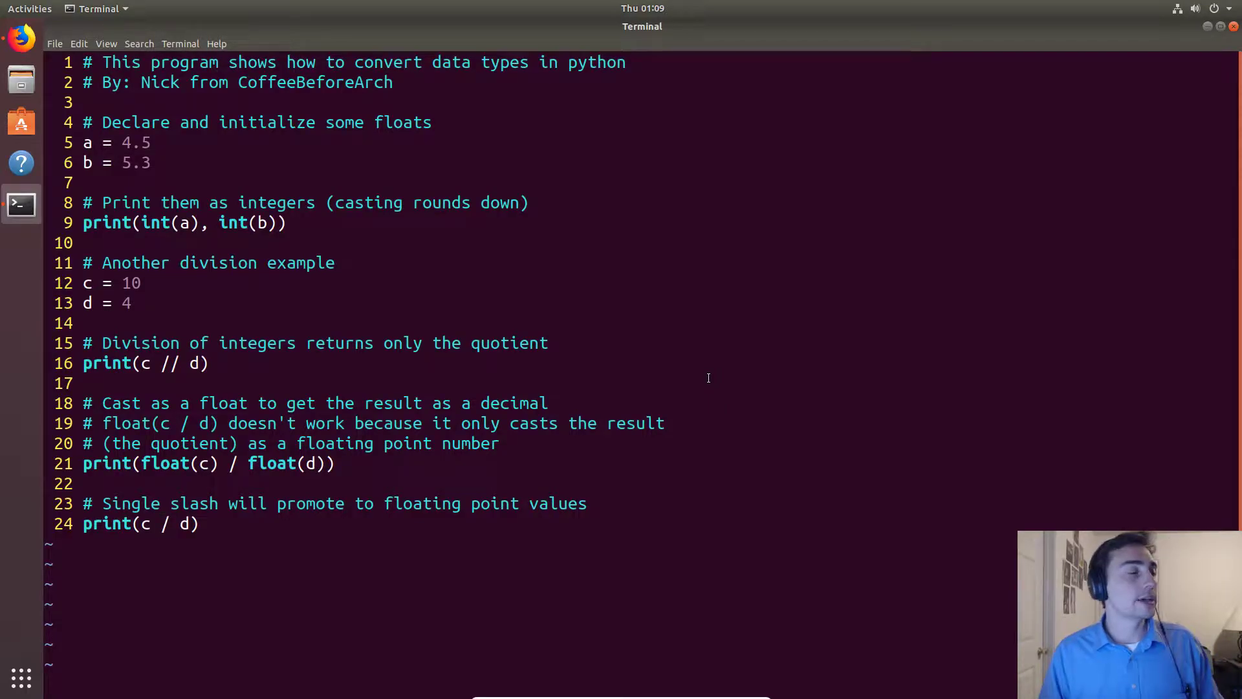
left_click(164, 524)
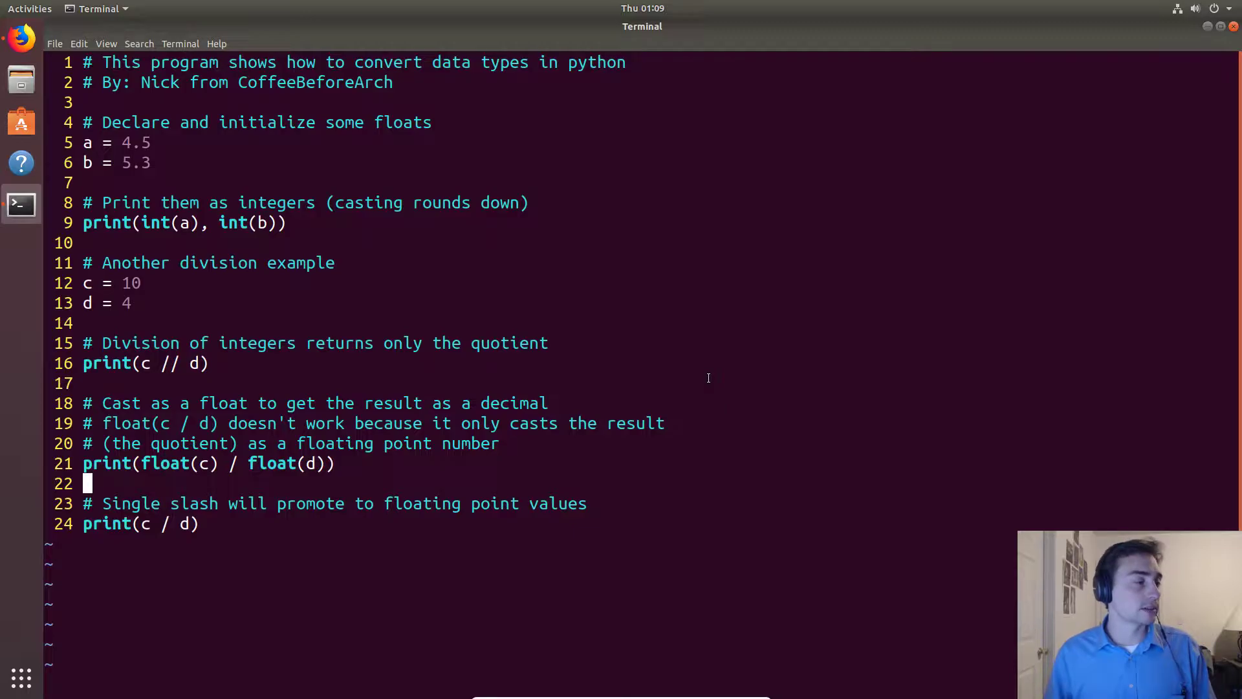
type(":wa")
type("python3 casting.py")
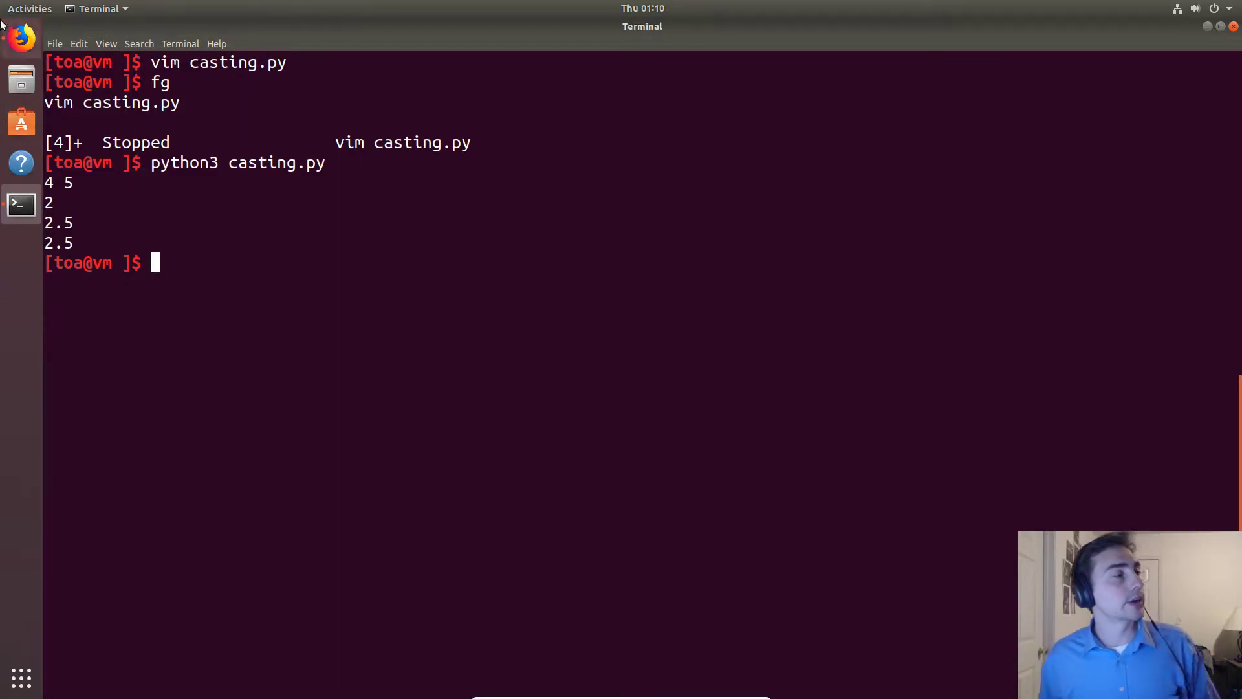
left_click(21, 37)
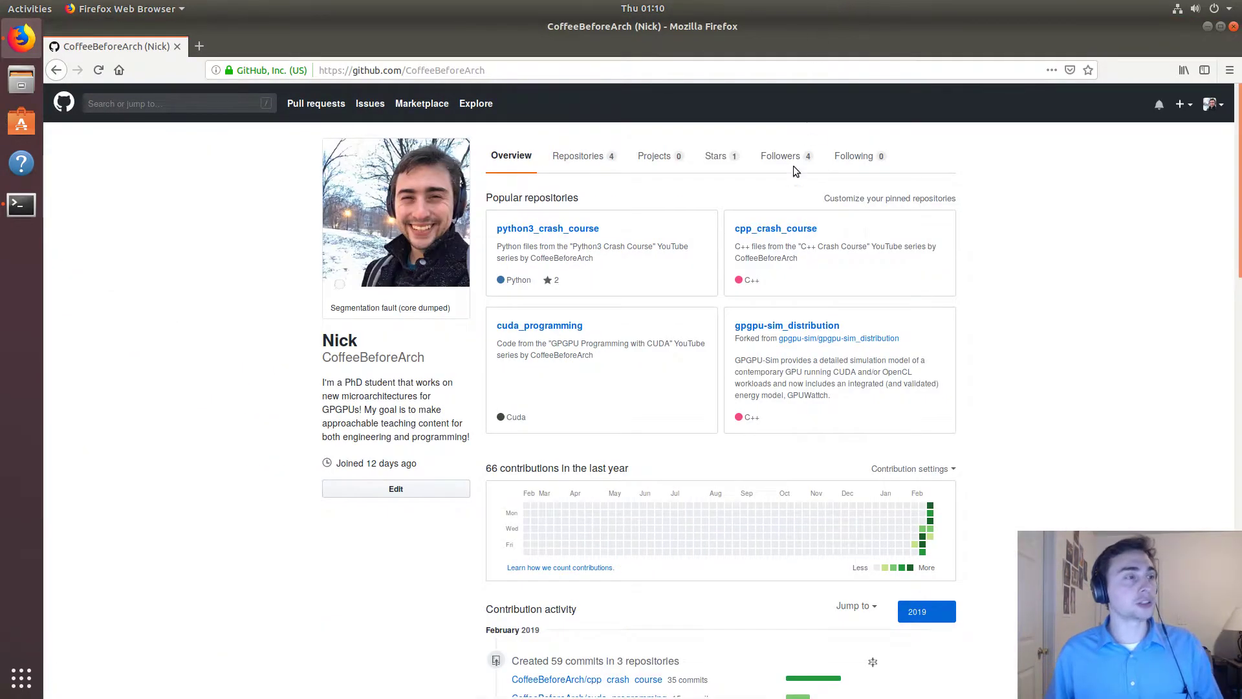
mouse_move(570, 228)
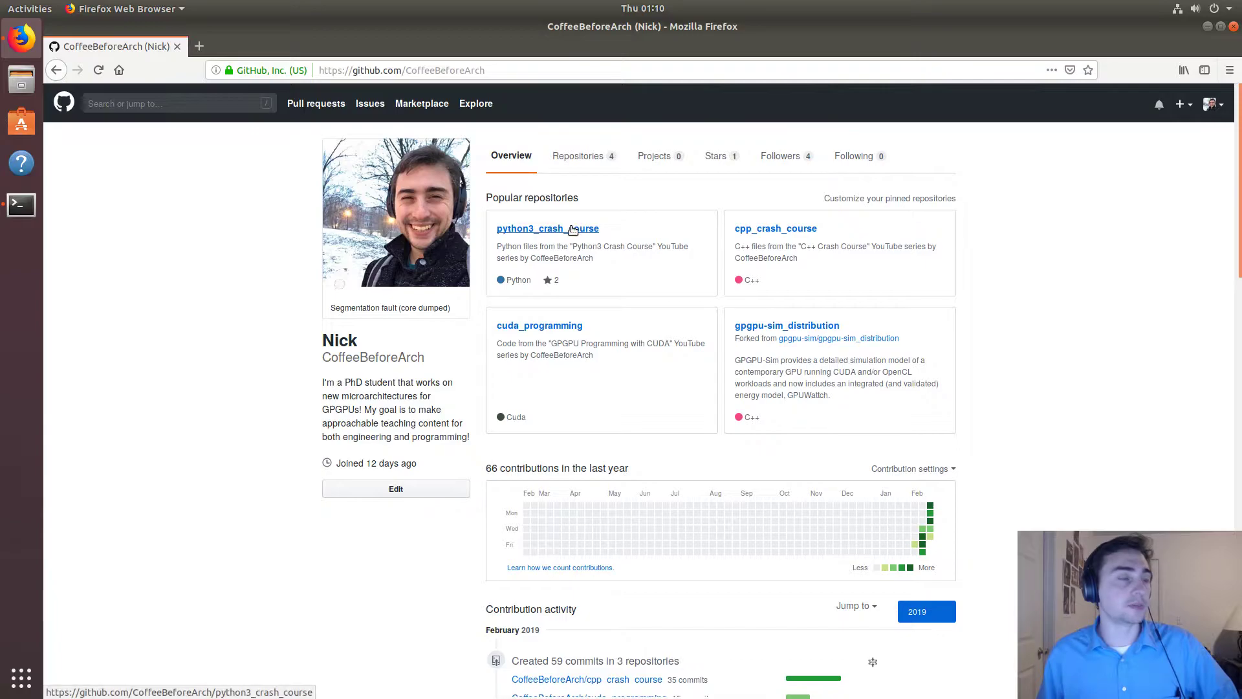
- Browse python3_crash_course → fundamental_concepts → variables → casting.py, then return to the repository page
left_click(547, 228)
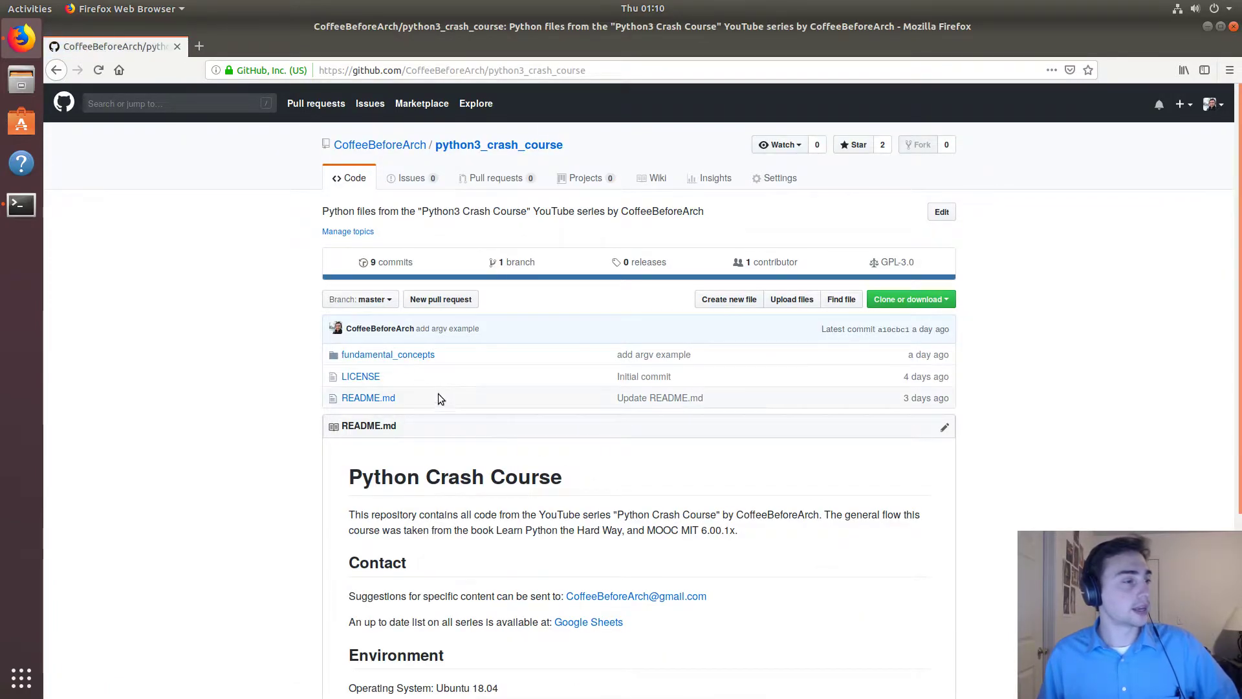
left_click(387, 355)
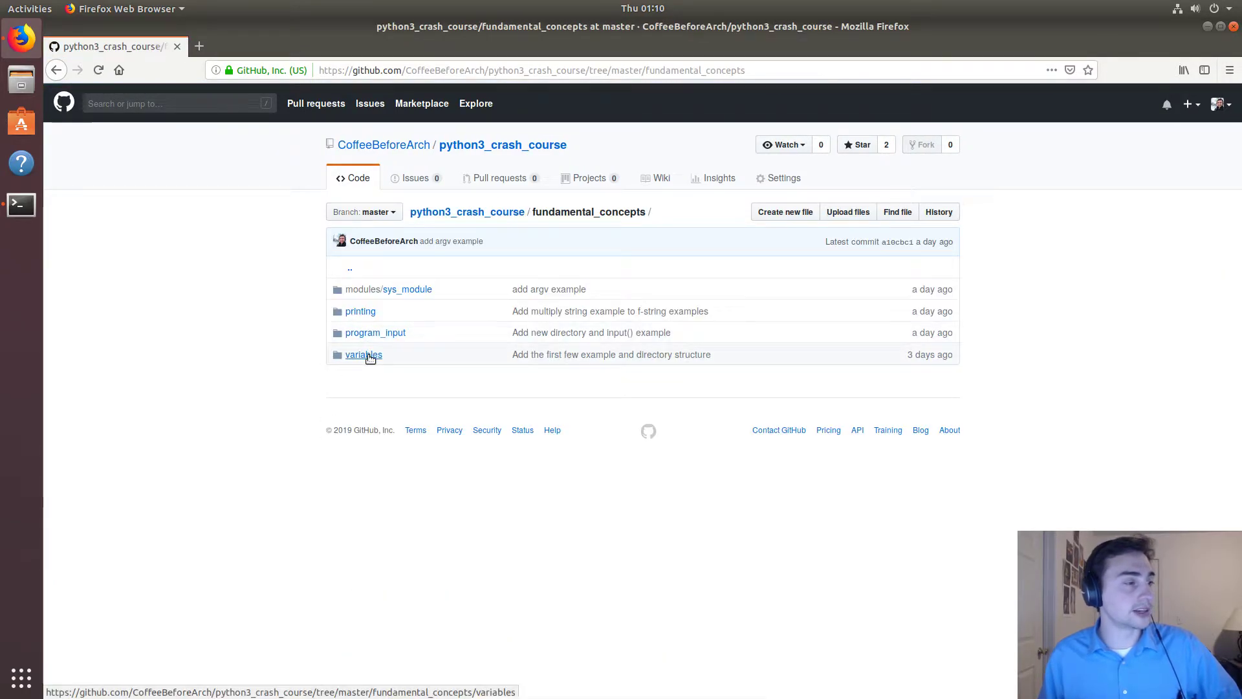
left_click(362, 354)
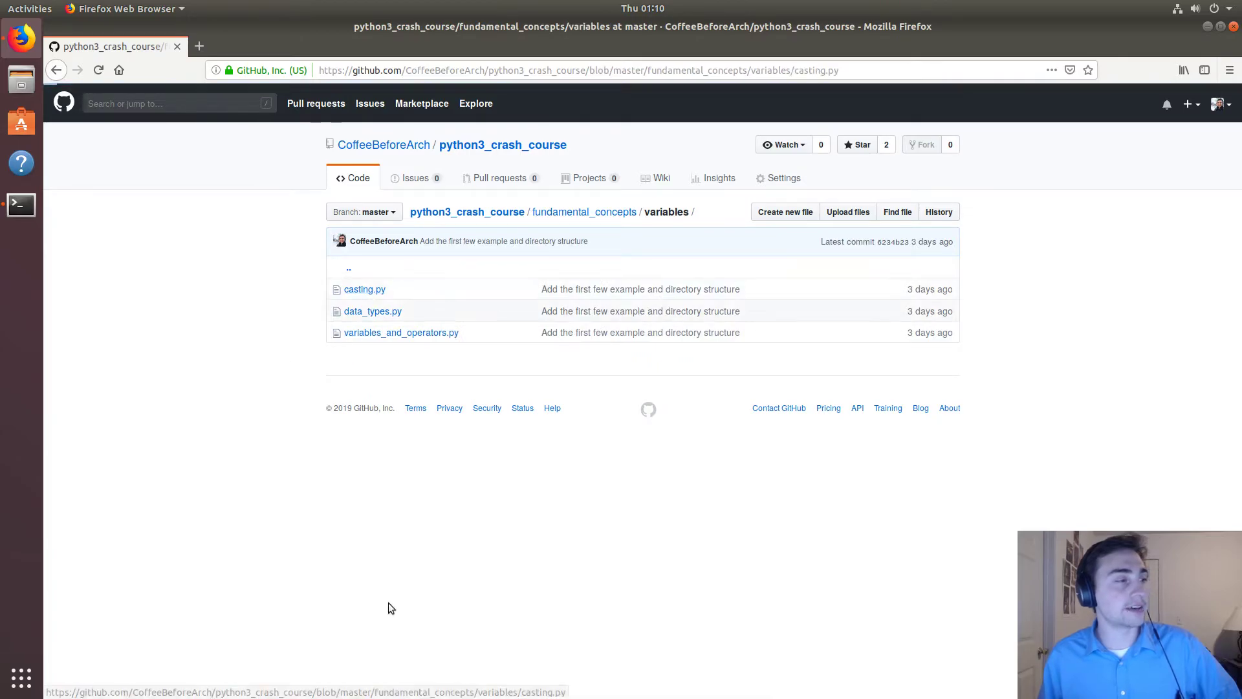
left_click(363, 289)
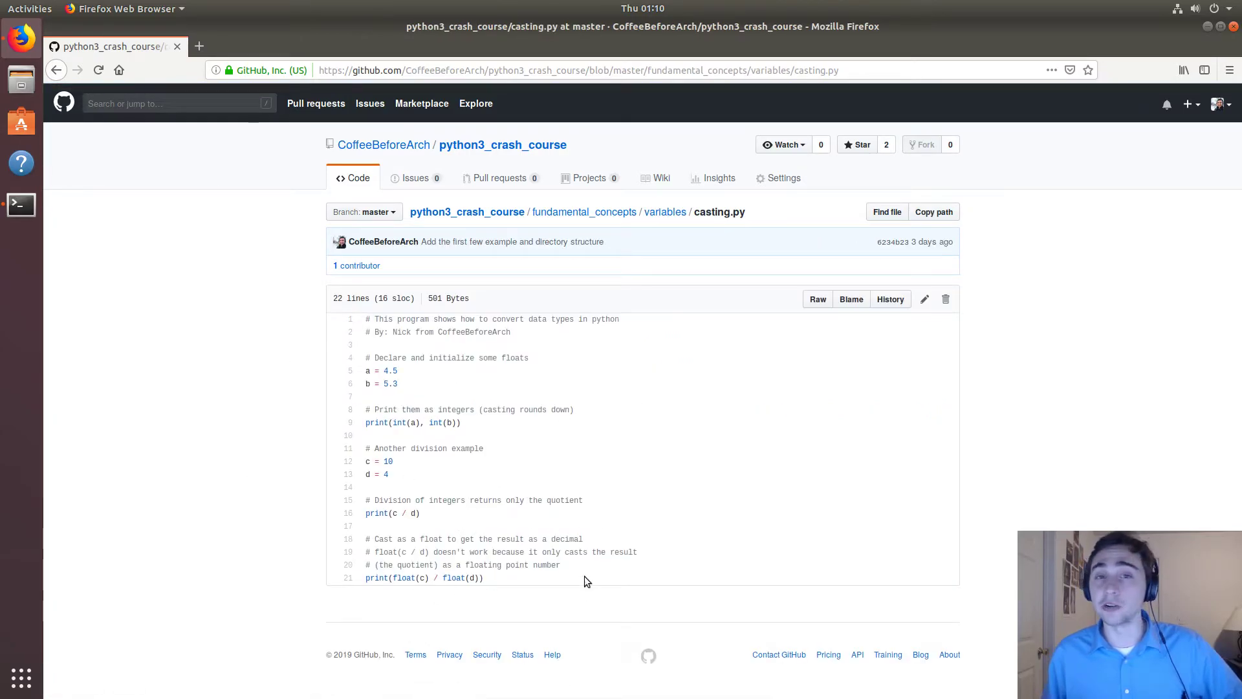
mouse_move(465, 129)
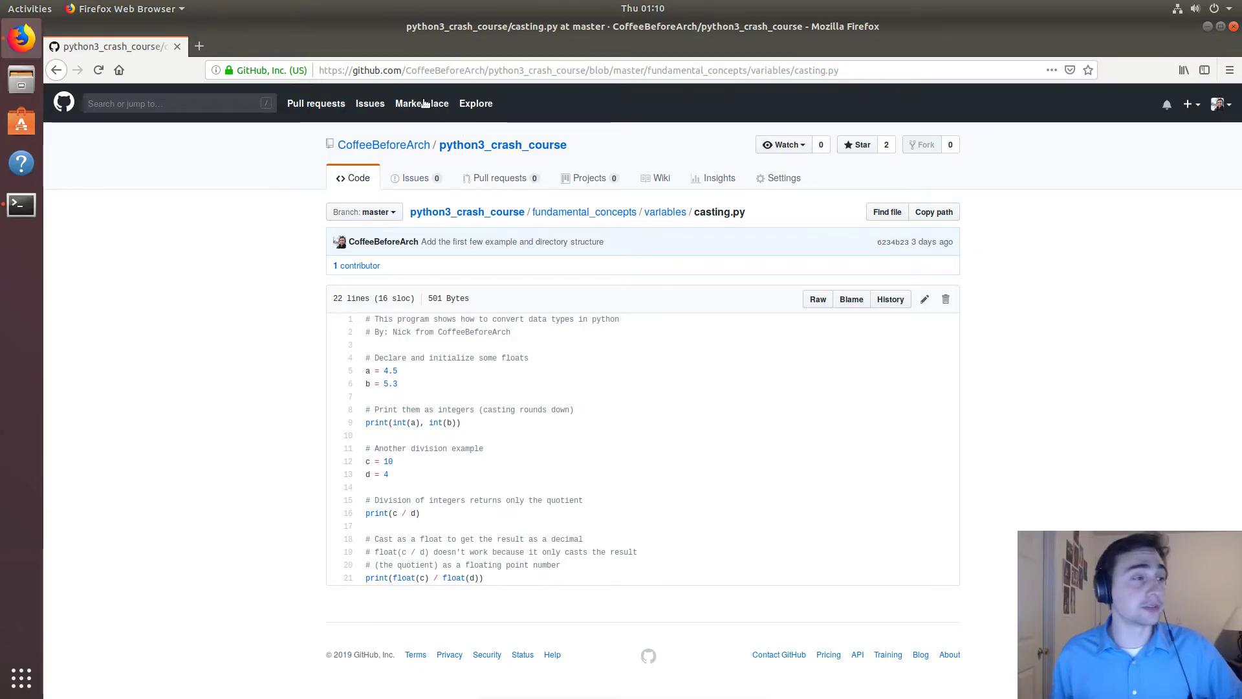
left_click(500, 143)
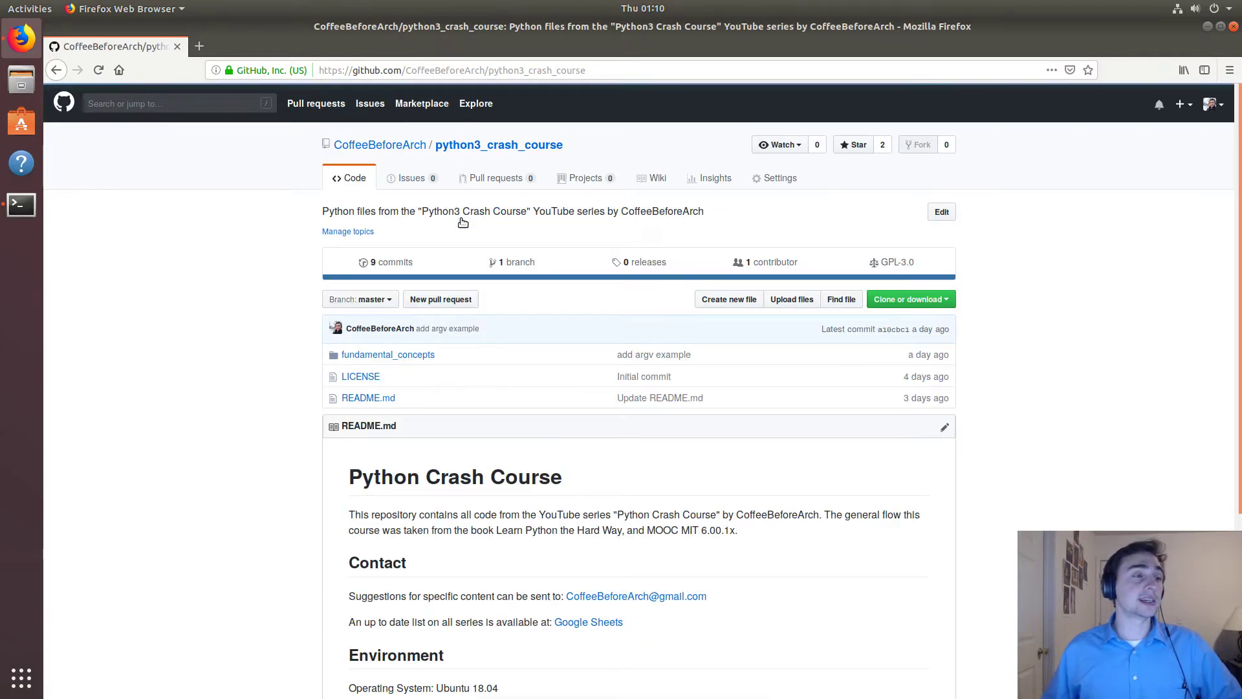
scroll("down", 3)
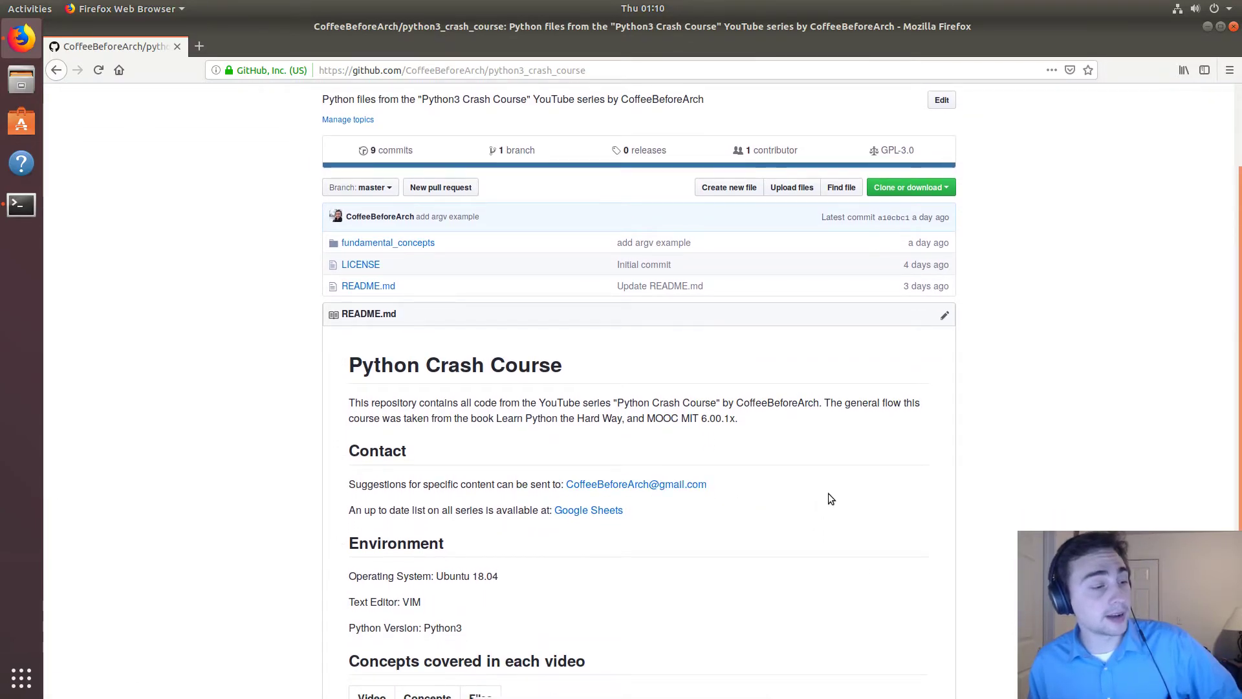
scroll("down", 3)
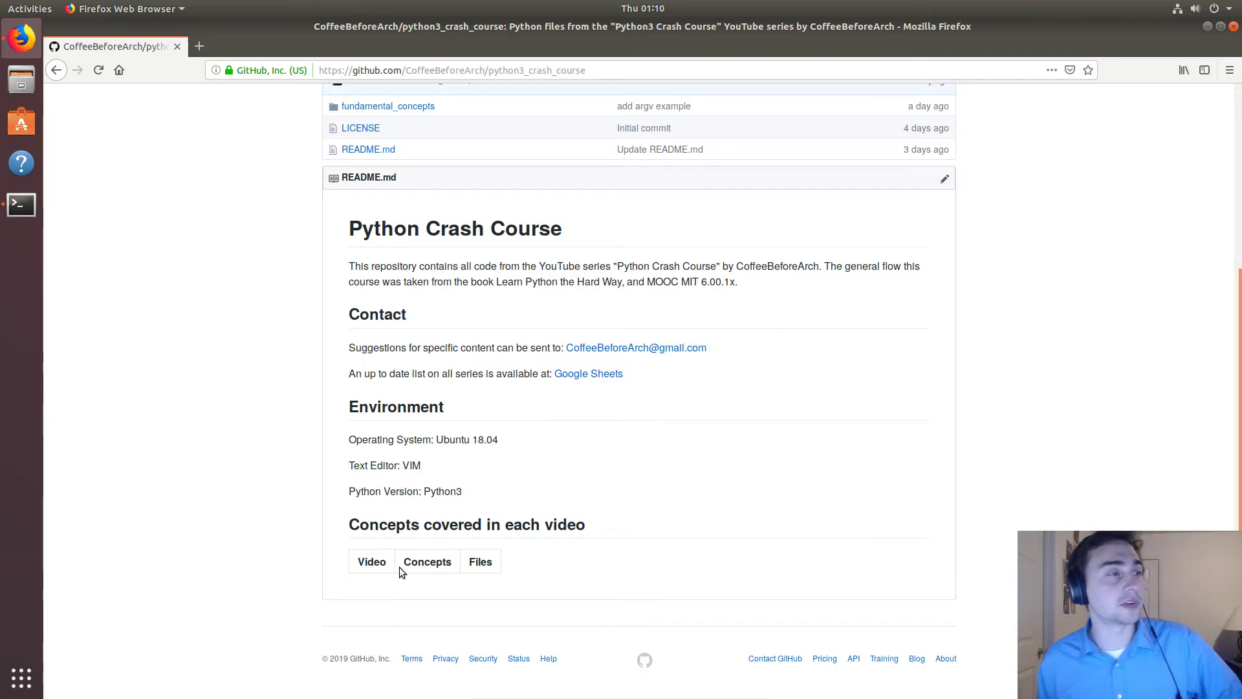
scroll("up", 3)
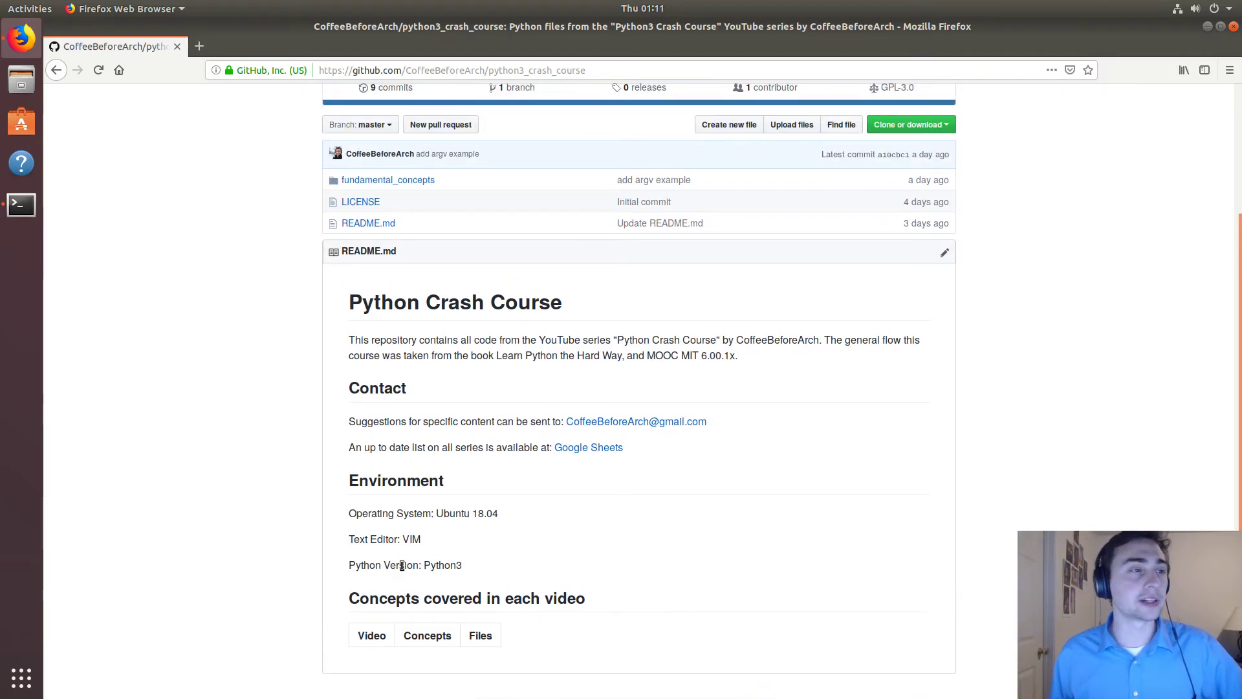